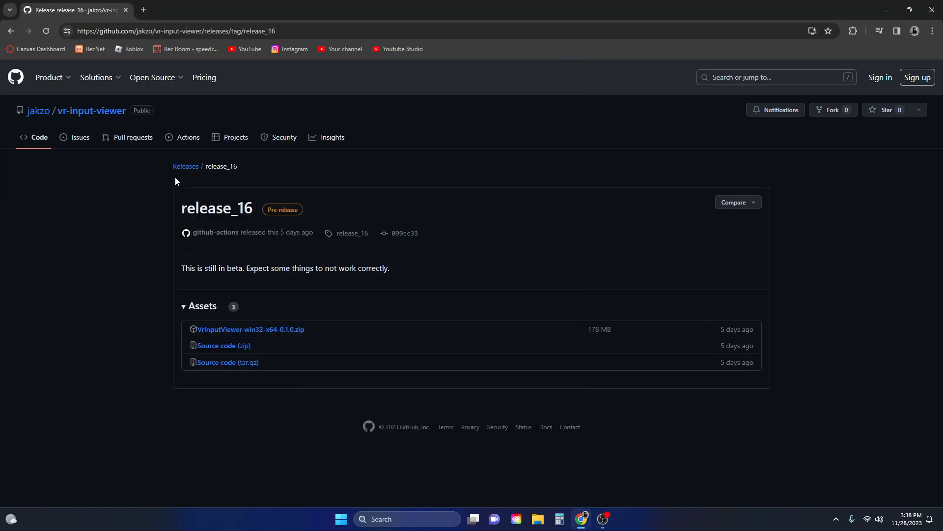
{"action": "mouse_move", "coordinate": [275, 230]}
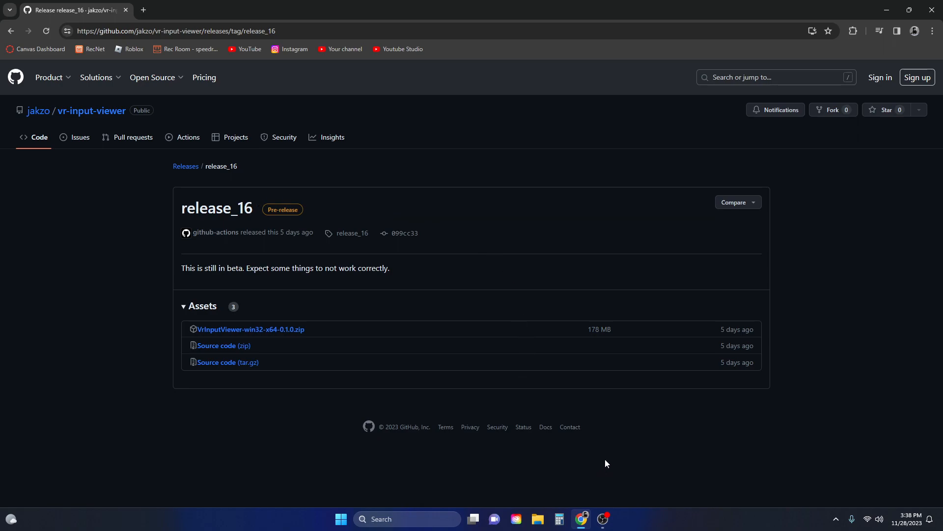
{"action": "mouse_move", "coordinate": [328, 145]}
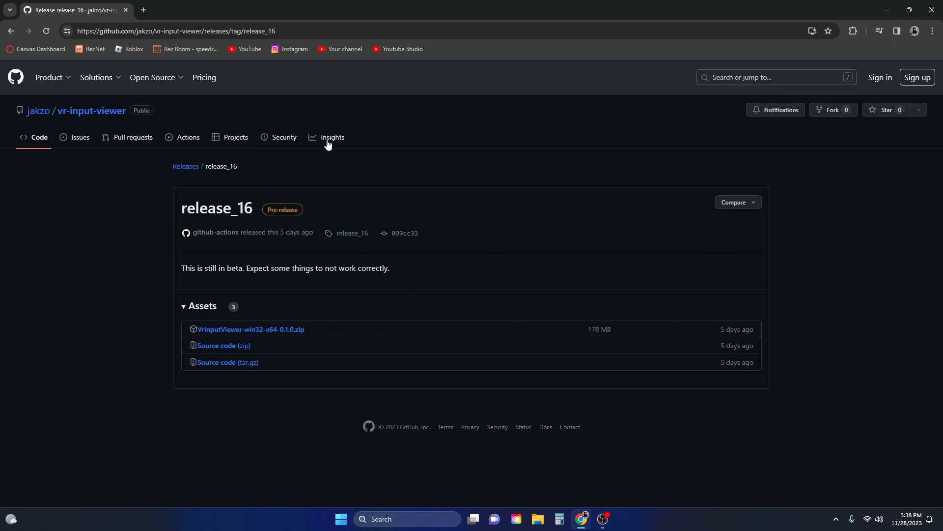
{"action": "mouse_move", "coordinate": [433, 246]}
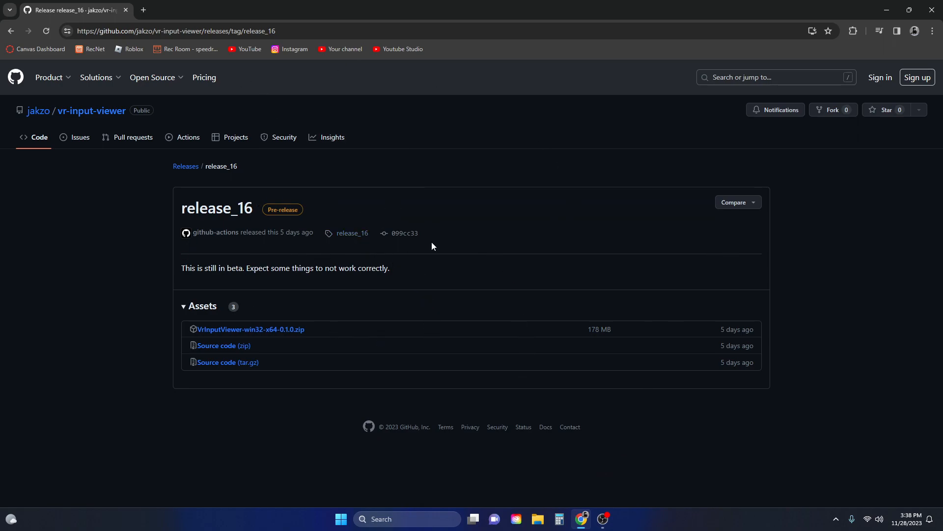
{"action": "mouse_move", "coordinate": [377, 311]}
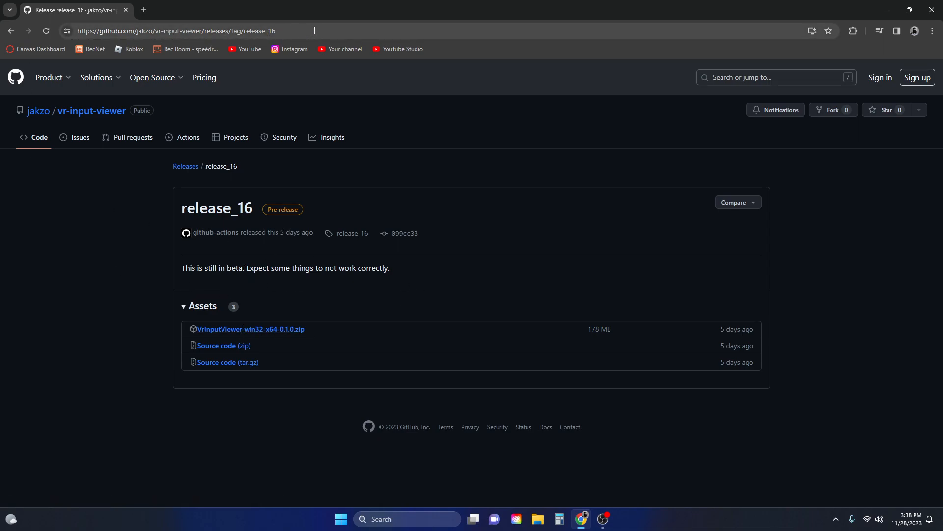
{"action": "mouse_move", "coordinate": [249, 329]}
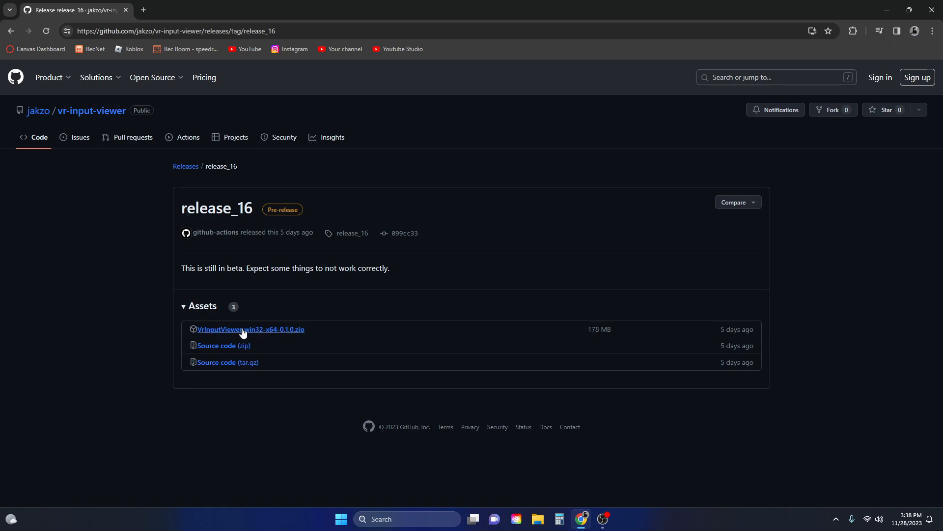
{"action": "mouse_move", "coordinate": [523, 523]}
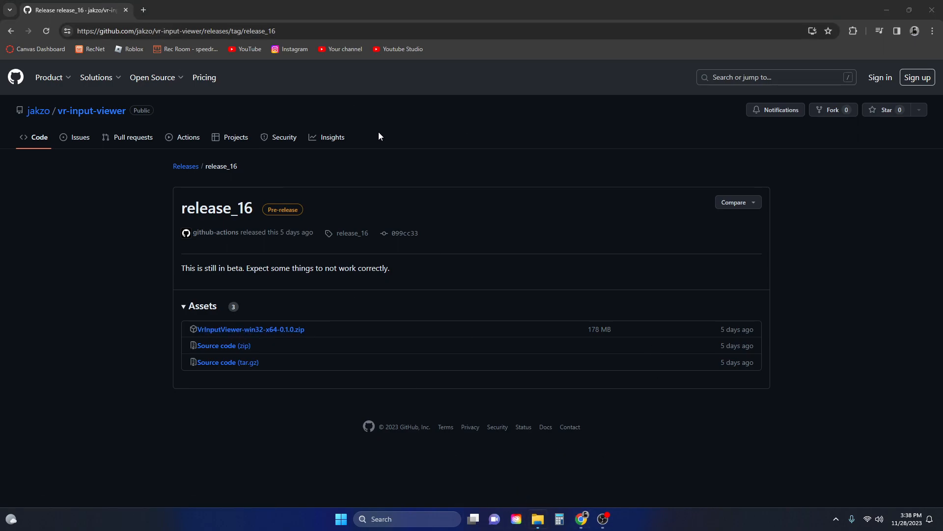
Show Downloads with yesterday's VrInputViewer-win32-x64-0.1.0 (1) folder, leaving its context menu unused.
{"action": "left_click", "coordinate": [537, 522]}
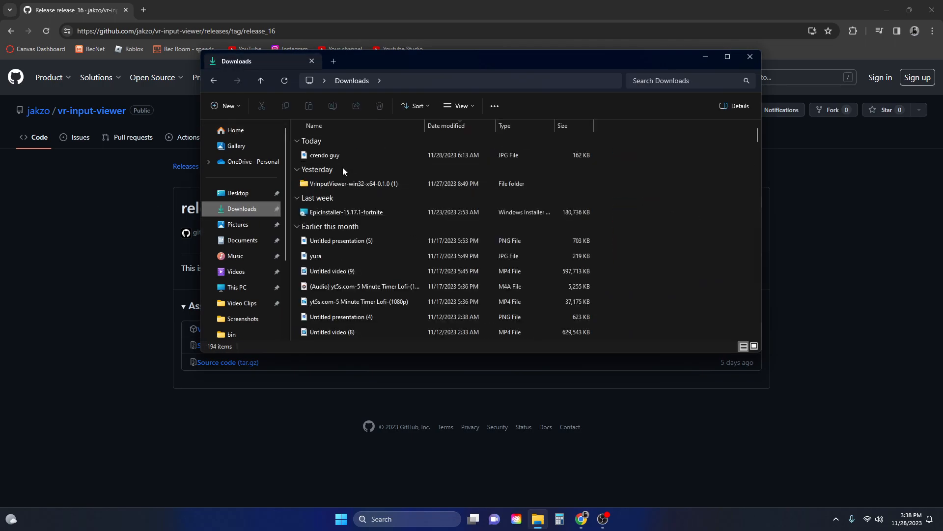
{"action": "mouse_move", "coordinate": [352, 184]}
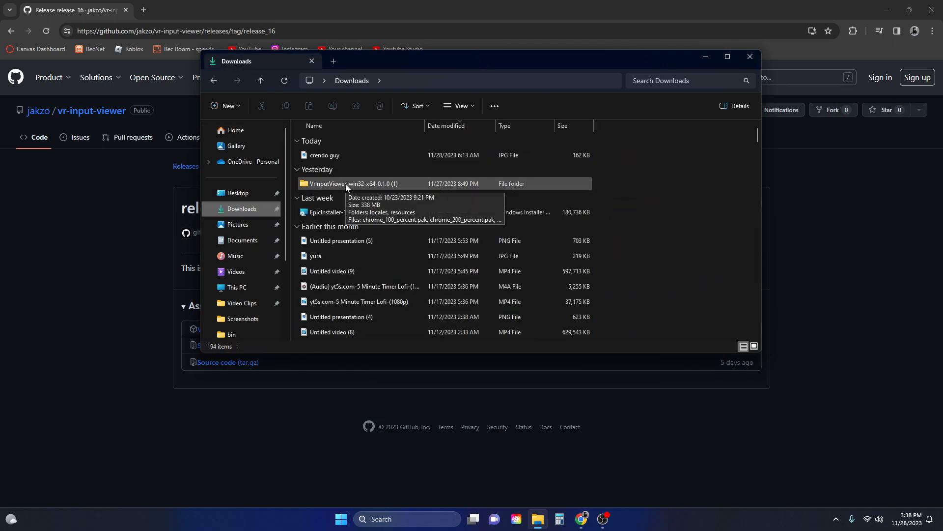
{"action": "right_click", "coordinate": [353, 184]}
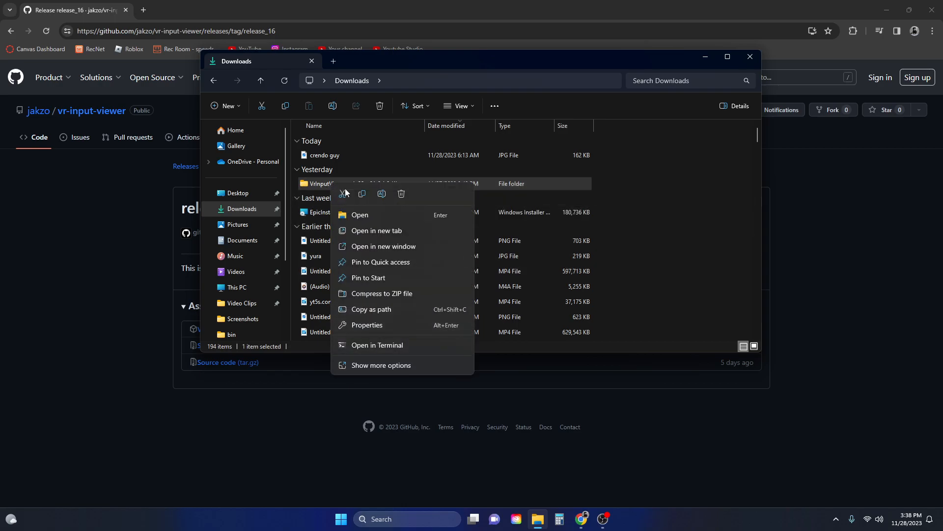
{"action": "left_click", "coordinate": [325, 155]}
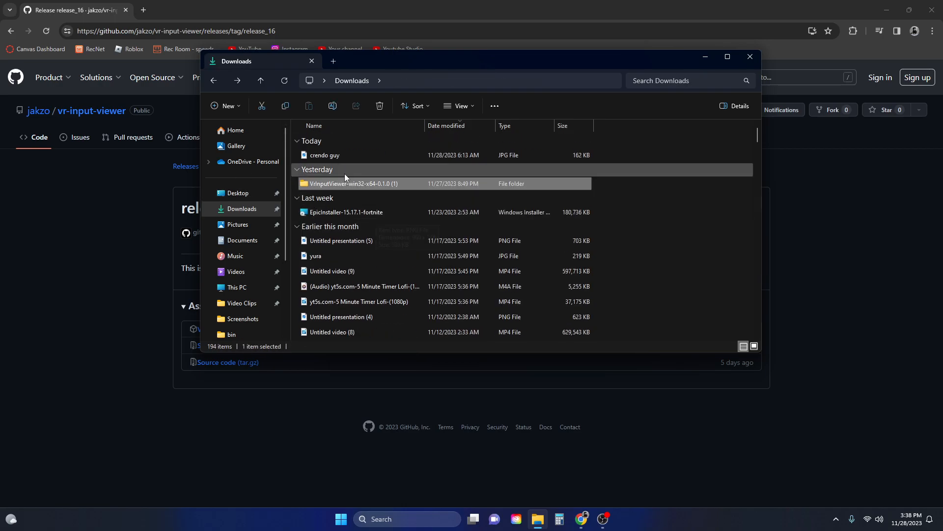
{"action": "mouse_move", "coordinate": [354, 187]}
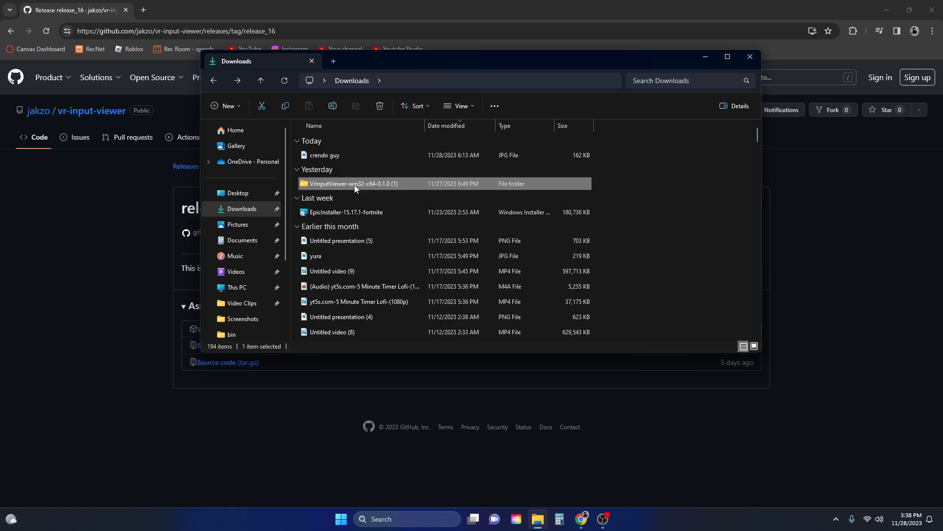
{"action": "mouse_move", "coordinate": [237, 287]}
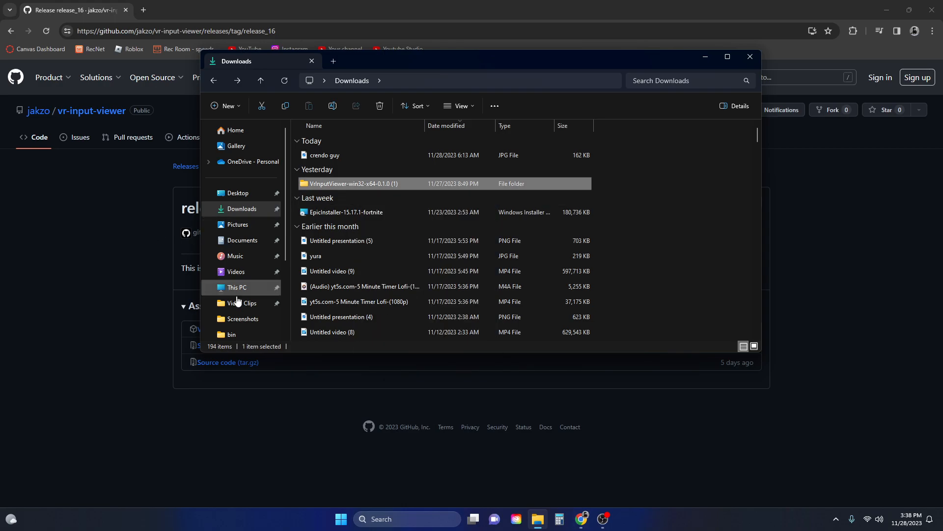
Download the VrInputViewer release zip (~177 MB) into Downloads as the (2) copy.
{"action": "left_click", "coordinate": [750, 56]}
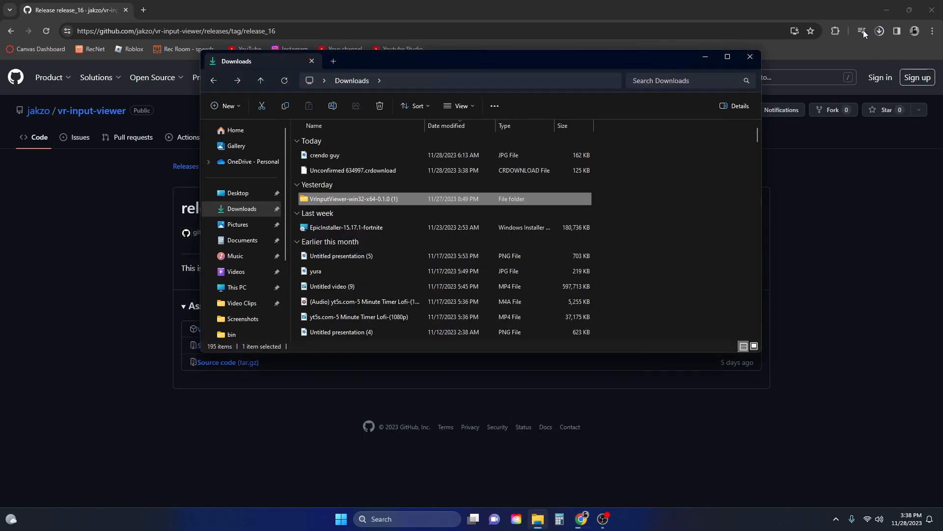
{"action": "mouse_move", "coordinate": [343, 187]}
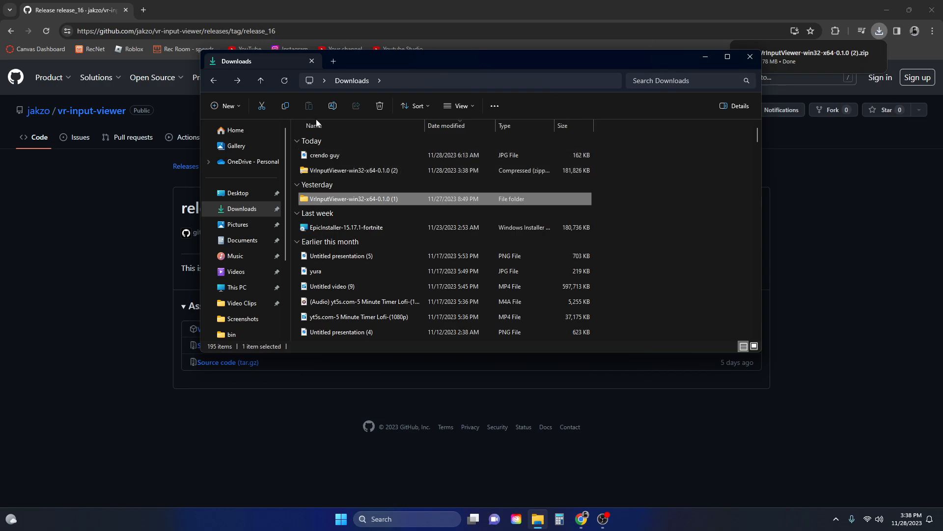
{"action": "right_click", "coordinate": [353, 170]}
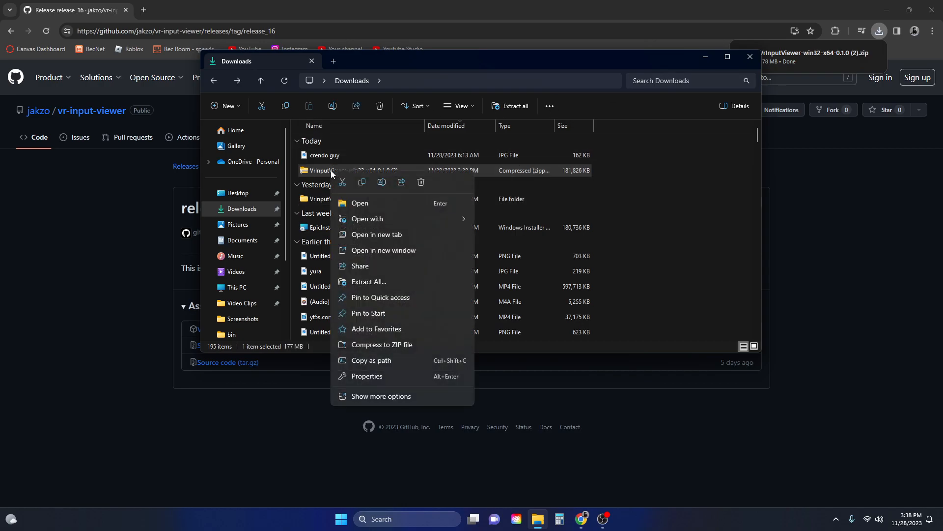
{"action": "mouse_move", "coordinate": [300, 196]}
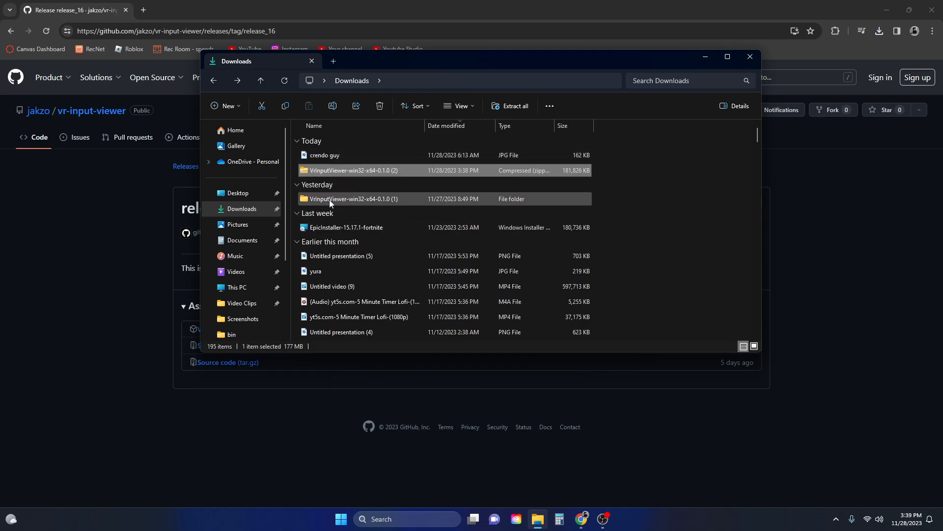
Browse into VrInputViewer-win32-x64-0.1.0 (1) and select the VrInputViewer application.
{"action": "double_click", "coordinate": [354, 198]}
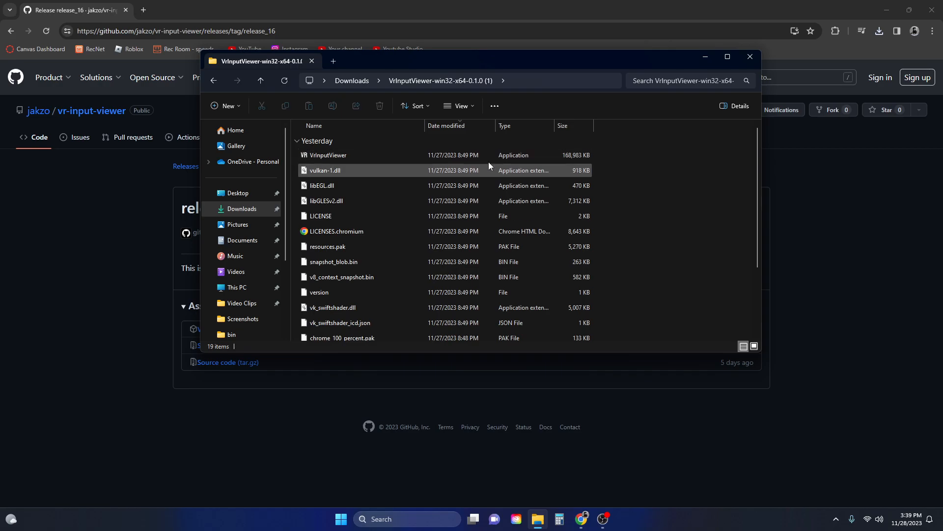
{"action": "left_click", "coordinate": [327, 156]}
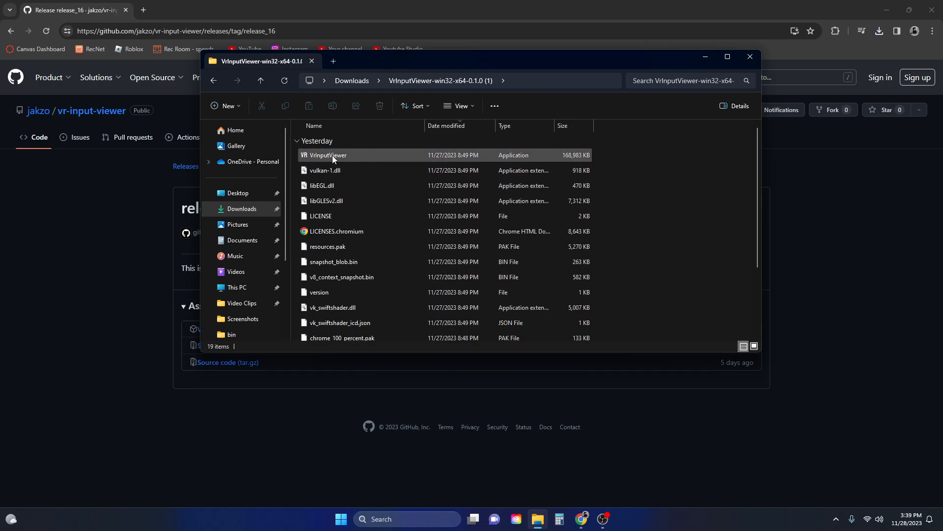
{"action": "mouse_move", "coordinate": [476, 164]}
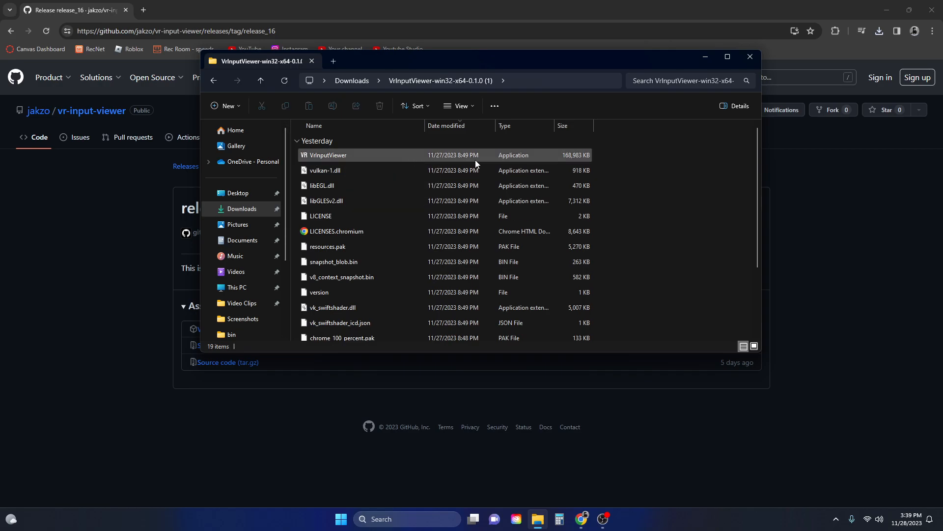
{"action": "mouse_move", "coordinate": [329, 157]}
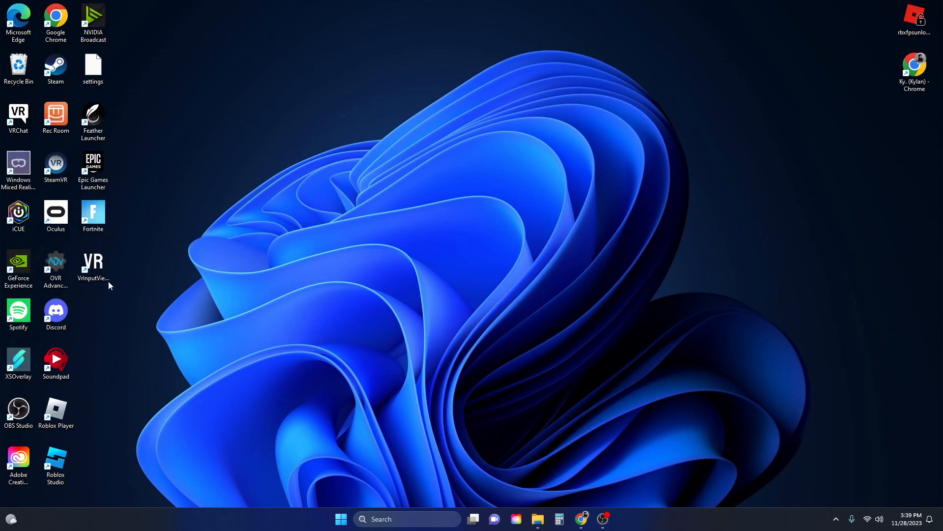
Launch VrInputViewer from its desktop shortcut via Open.
{"action": "left_click", "coordinate": [92, 265]}
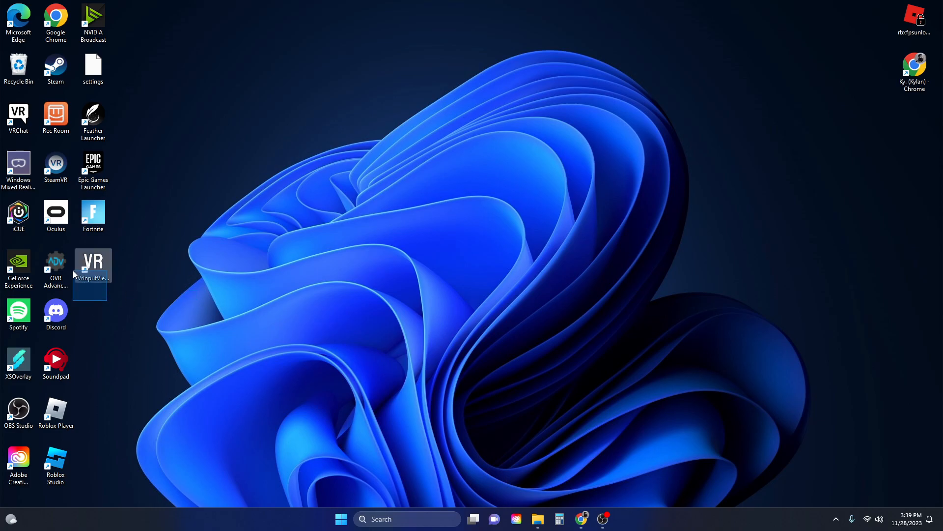
{"action": "right_click", "coordinate": [257, 271]}
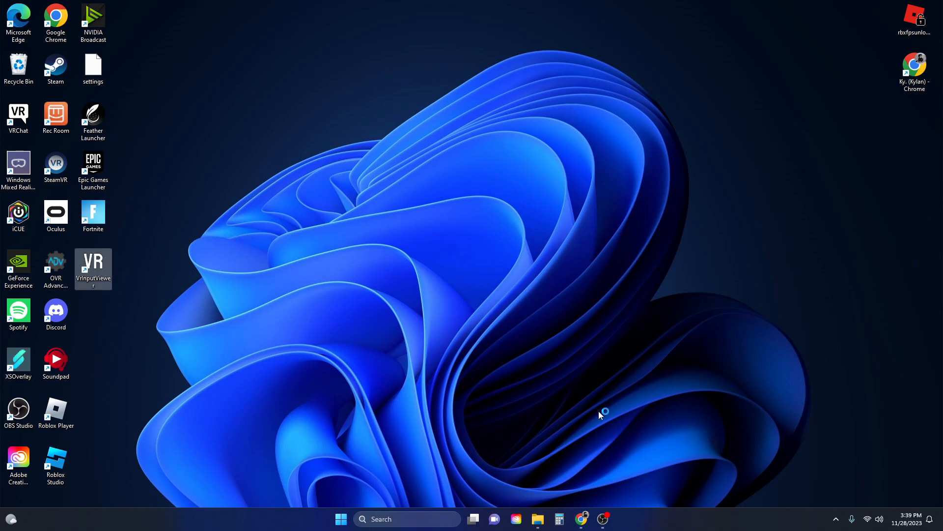
{"action": "mouse_move", "coordinate": [253, 367]}
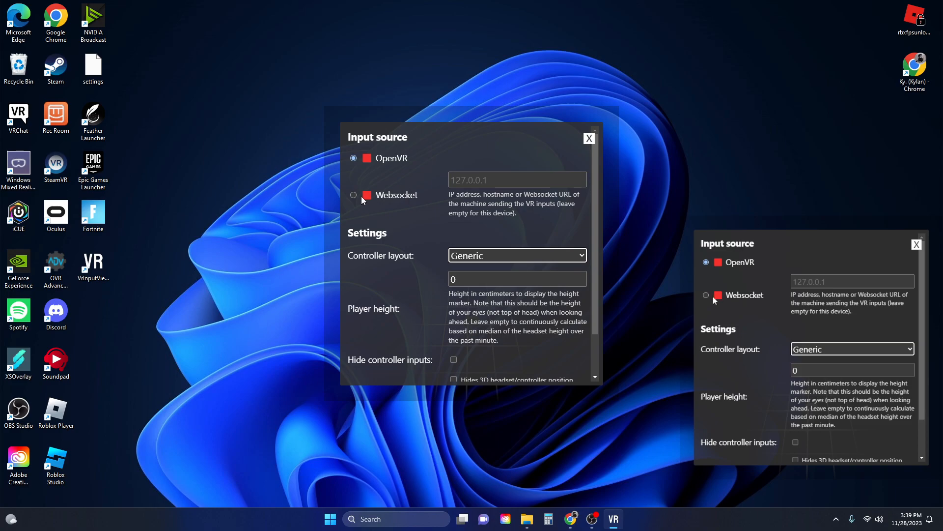
Switch the input source to Websocket and toggle the 3D position view in settings to compare the overlay.
{"action": "left_click", "coordinate": [354, 194]}
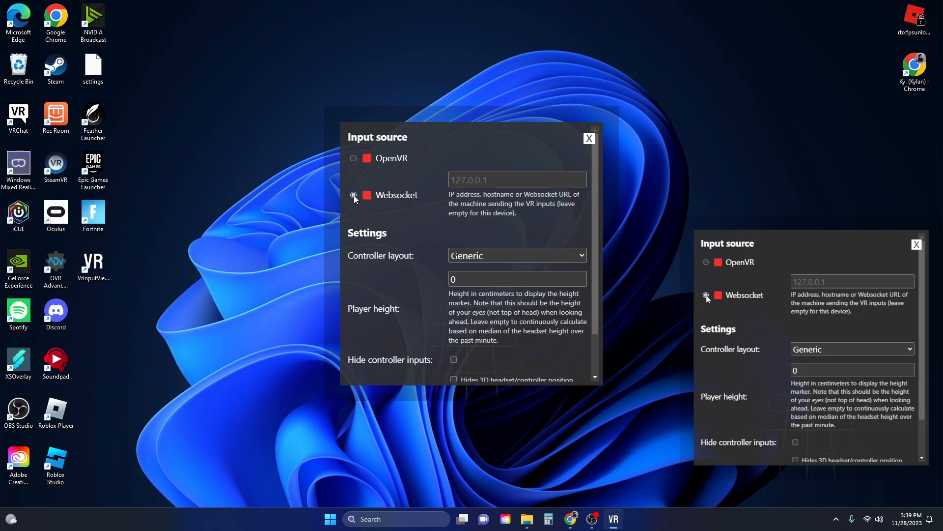
{"action": "scroll", "scroll_direction": "down", "scroll_amount": 3}
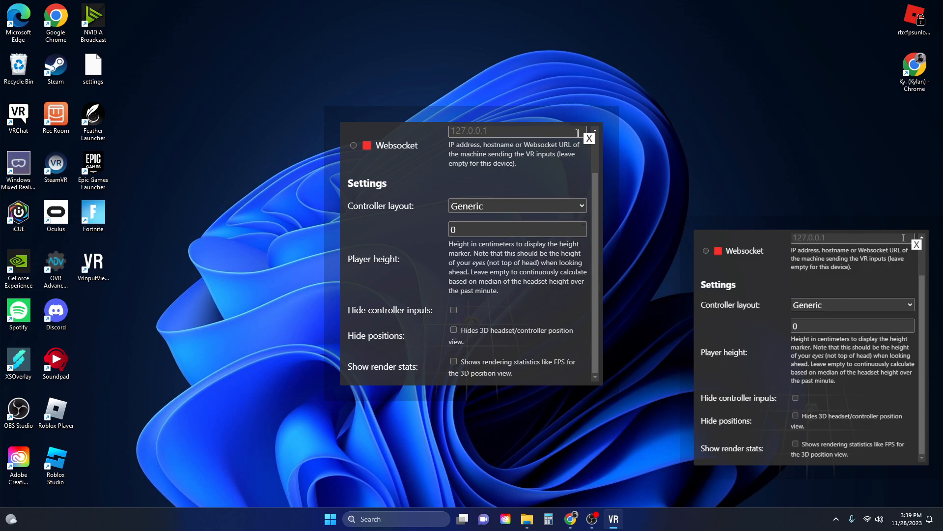
{"action": "left_click", "coordinate": [588, 138]}
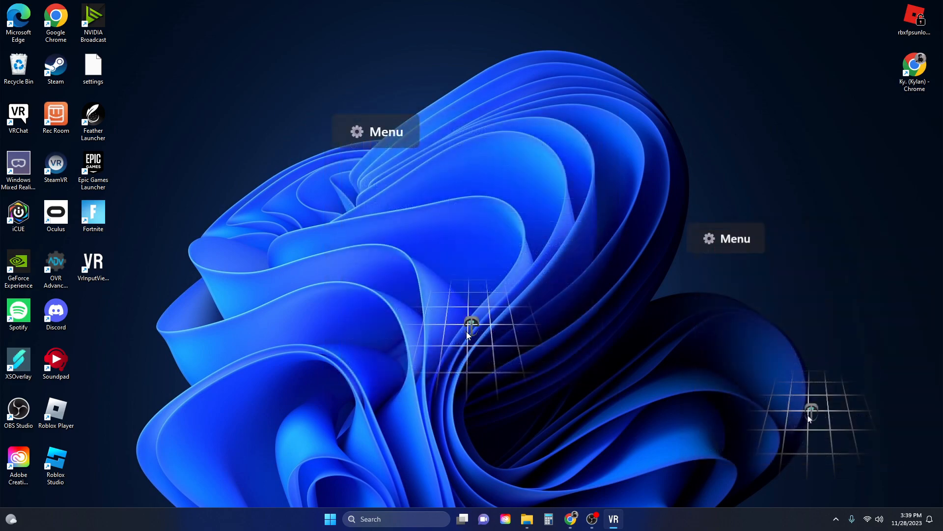
{"action": "left_click", "coordinate": [376, 130]}
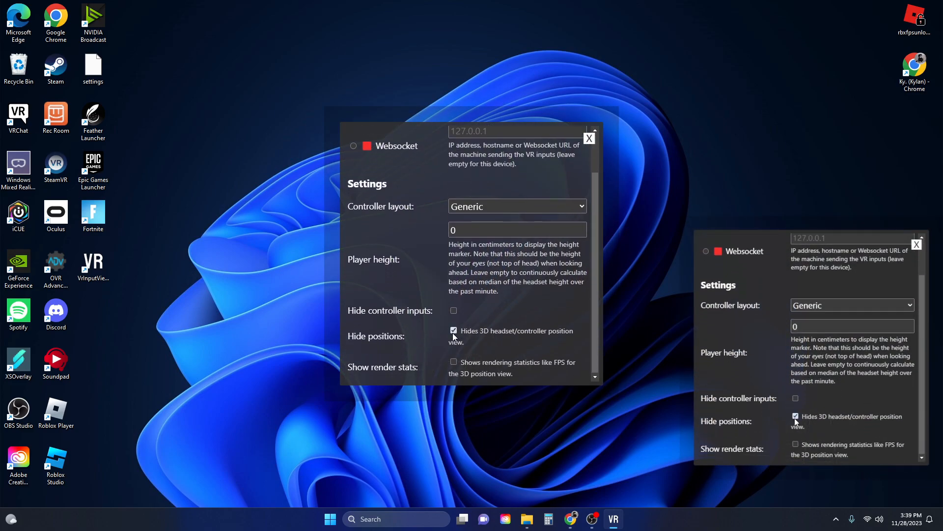
{"action": "left_click", "coordinate": [454, 330]}
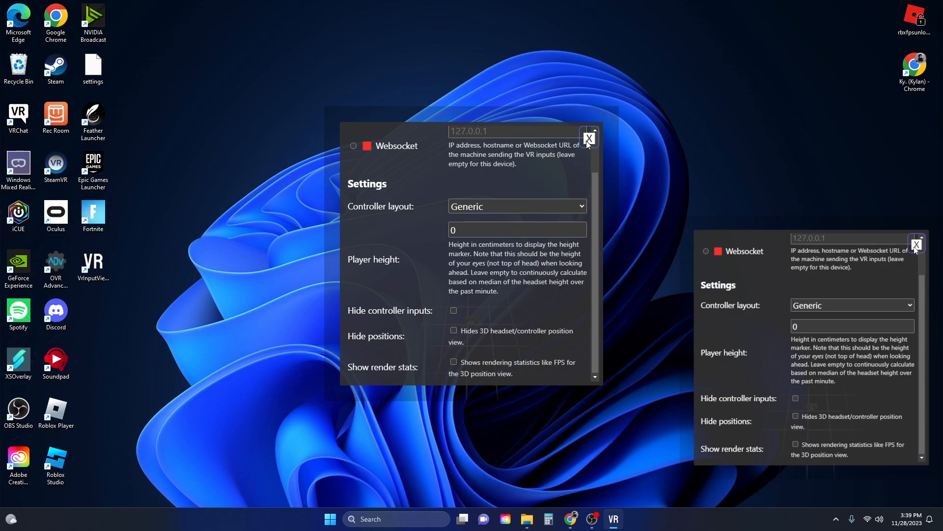
{"action": "scroll", "scroll_direction": "up", "scroll_amount": 3}
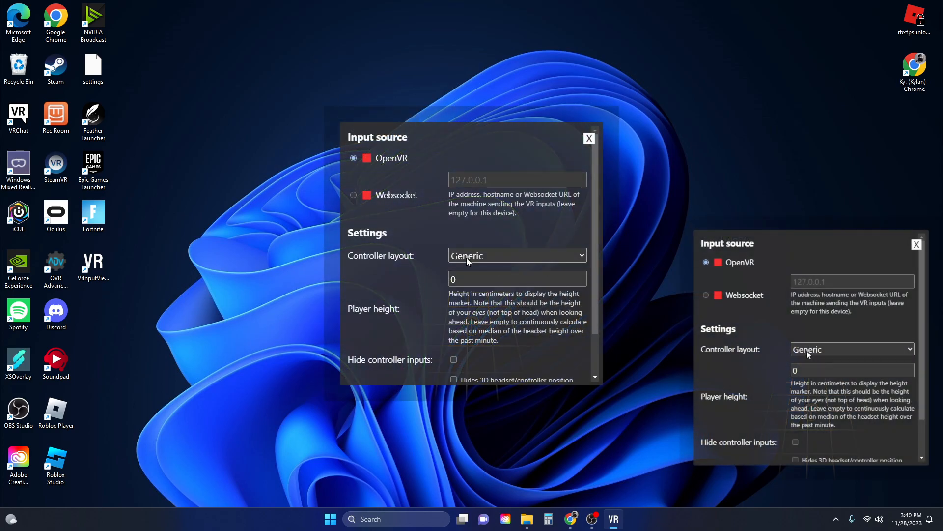
{"action": "left_click", "coordinate": [588, 138]}
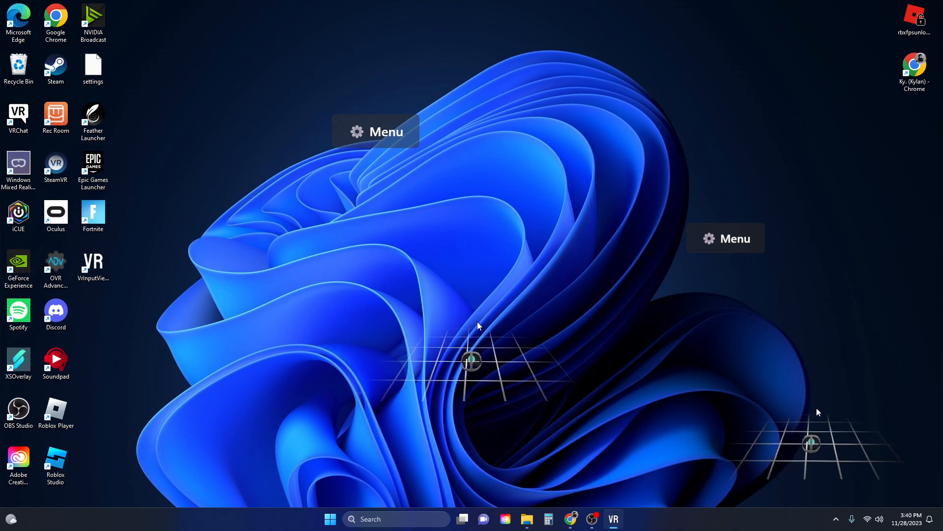
Enable 'Hide positions' so the headset/controller grid disappears, then verify the option stays ticked.
{"action": "left_click", "coordinate": [376, 130]}
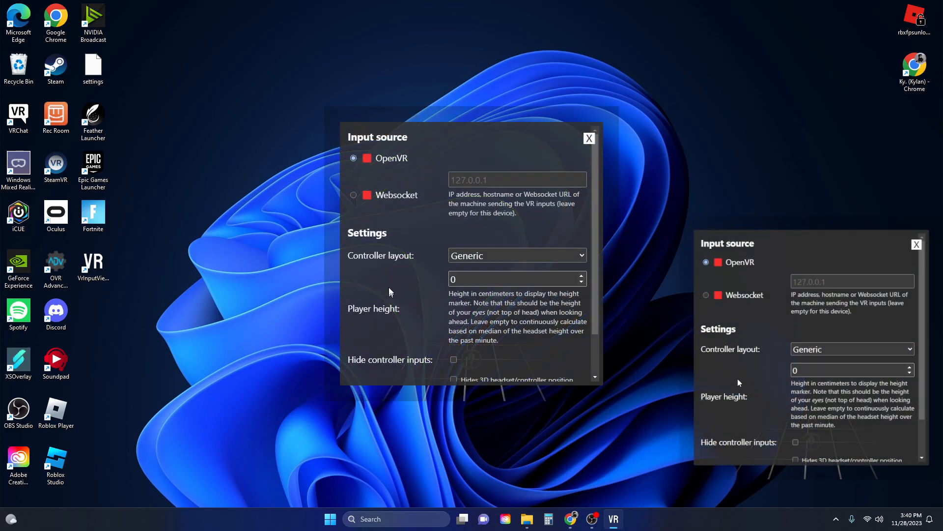
{"action": "scroll", "scroll_direction": "down", "scroll_amount": 3}
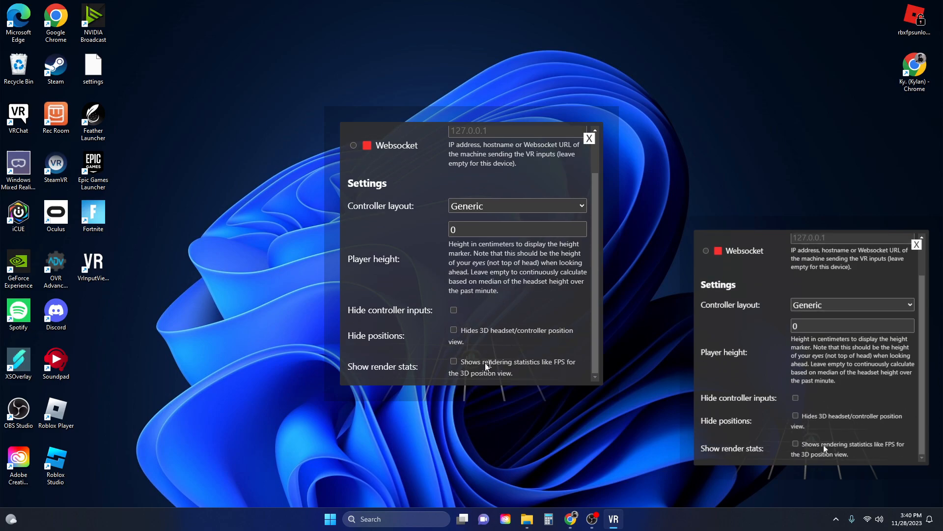
{"action": "left_click", "coordinate": [454, 331]}
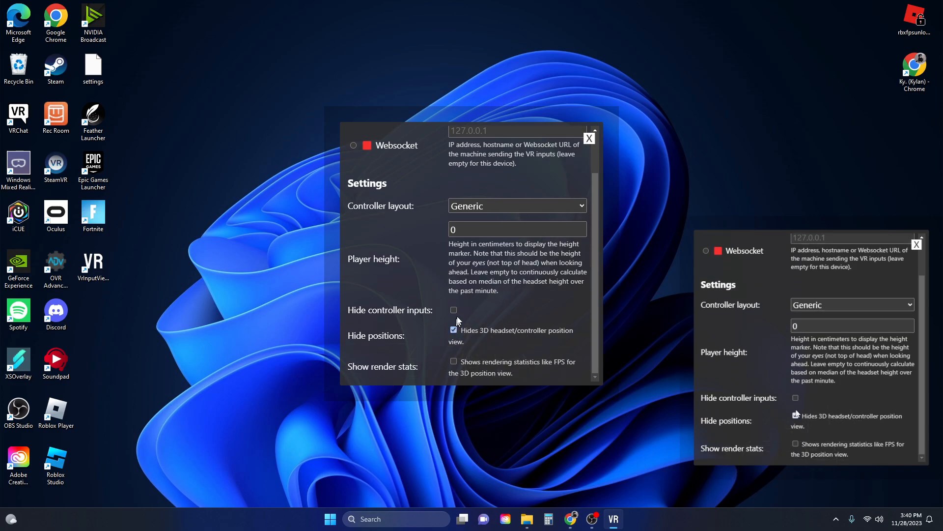
{"action": "left_click", "coordinate": [589, 138]}
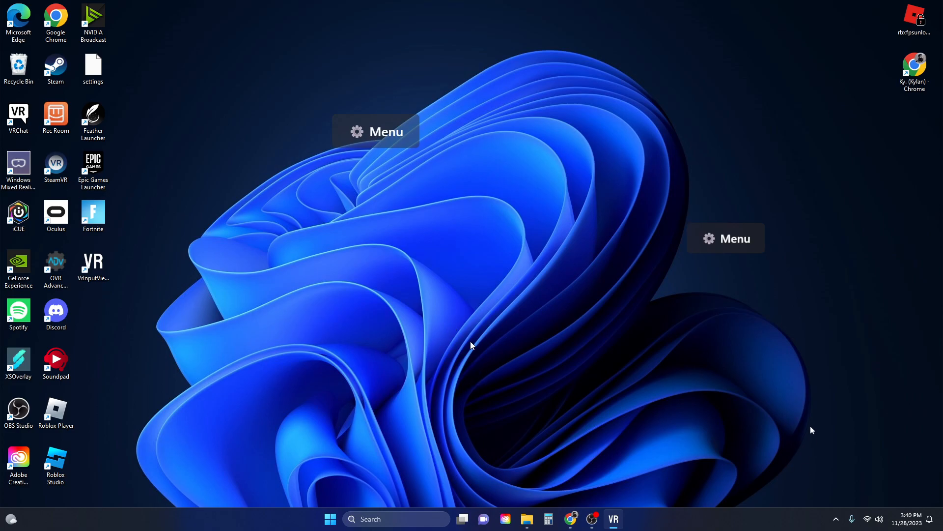
{"action": "left_click", "coordinate": [375, 131]}
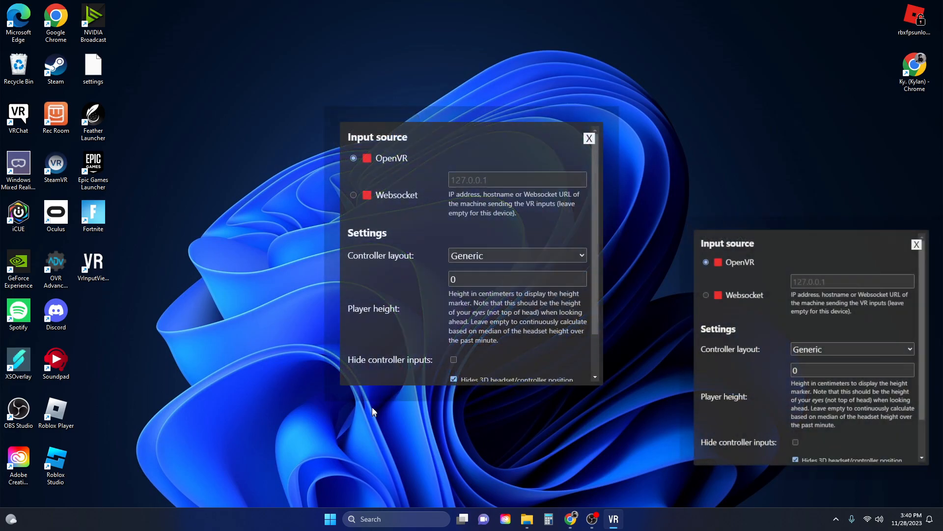
{"action": "scroll", "scroll_direction": "down", "scroll_amount": 3}
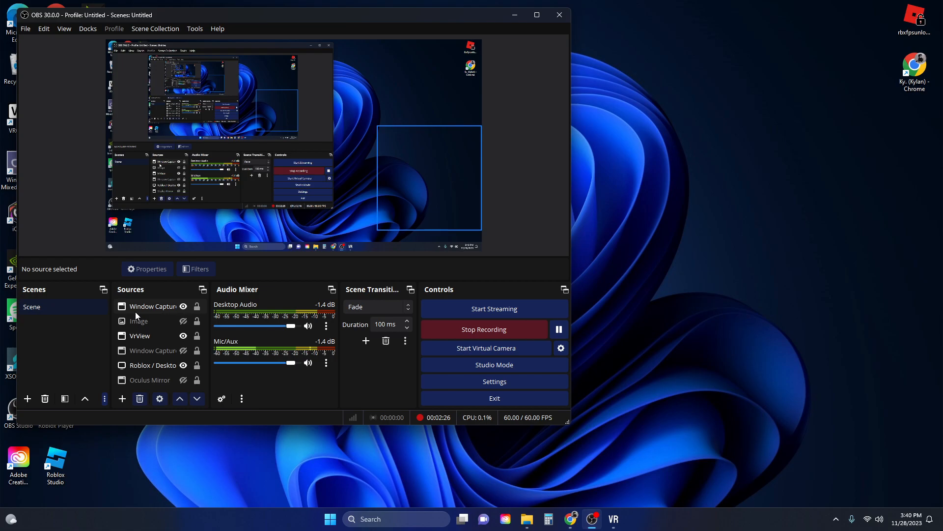
Check Window Capture 2 targets 'VrInputViewer.exe: VR Input Viewer' and cancel without changes.
{"action": "double_click", "coordinate": [153, 349]}
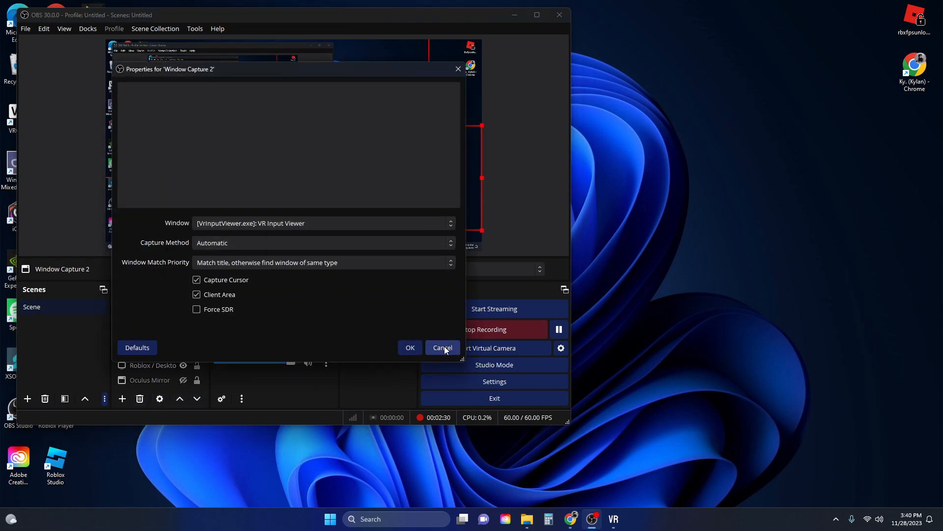
{"action": "left_click", "coordinate": [442, 348]}
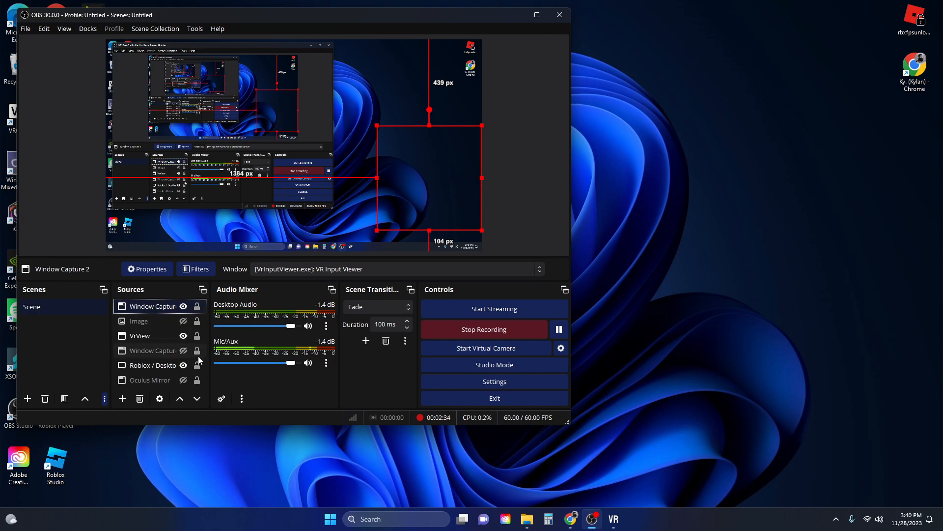
{"action": "mouse_move", "coordinate": [318, 383]}
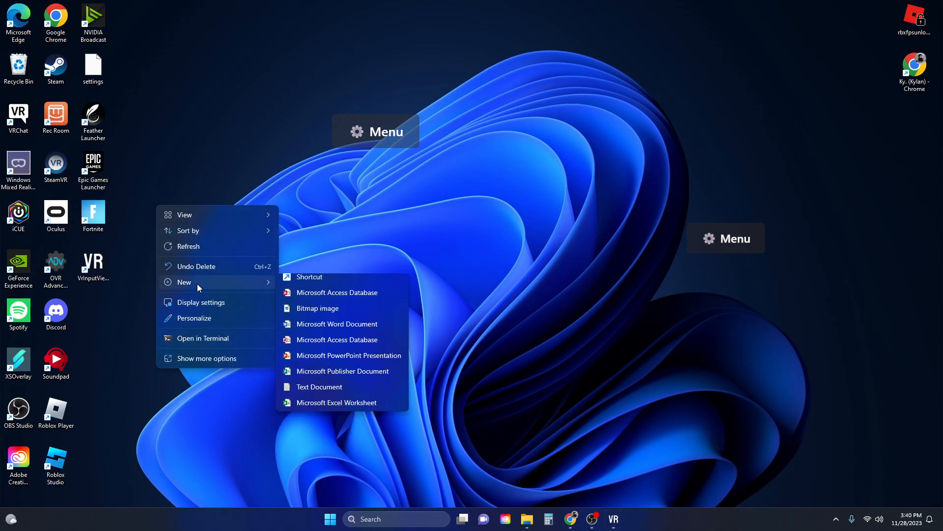
{"action": "left_click", "coordinate": [310, 278]}
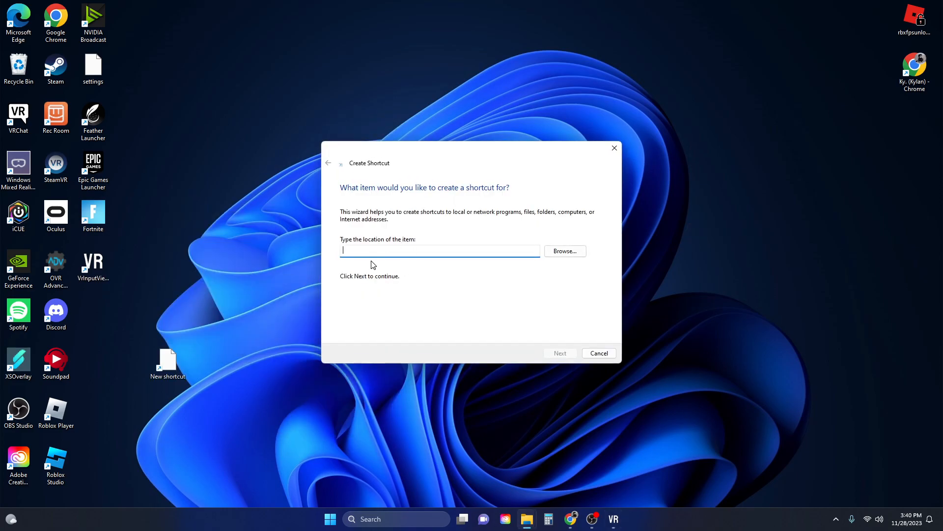
{"action": "mouse_move", "coordinate": [578, 263]}
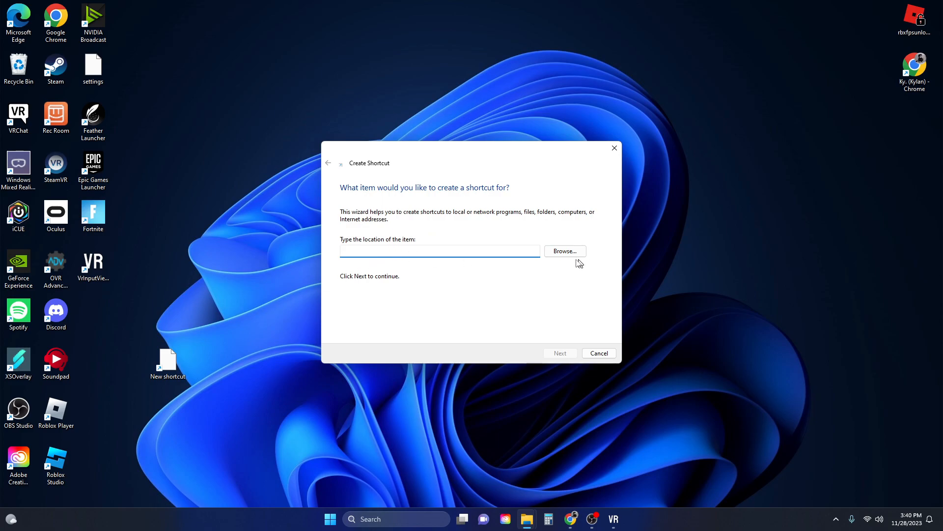
{"action": "left_click", "coordinate": [564, 251]}
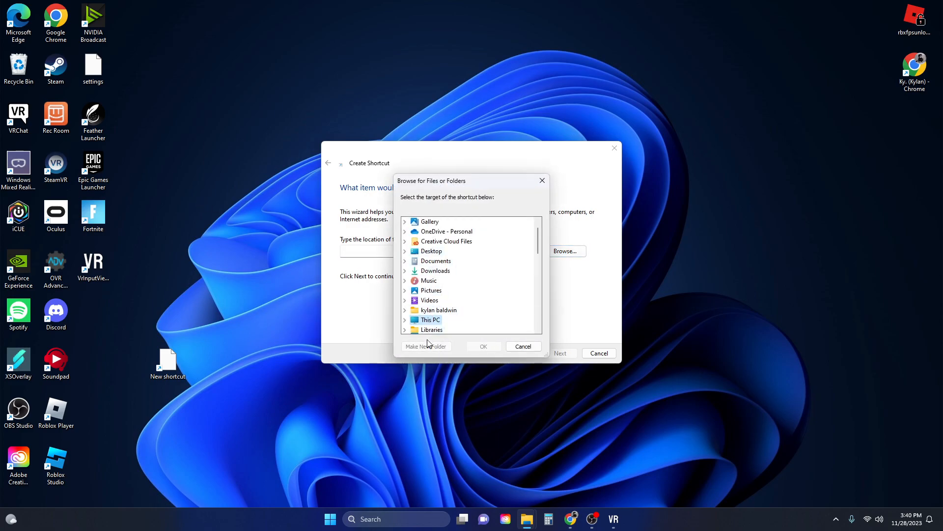
{"action": "mouse_move", "coordinate": [431, 291]}
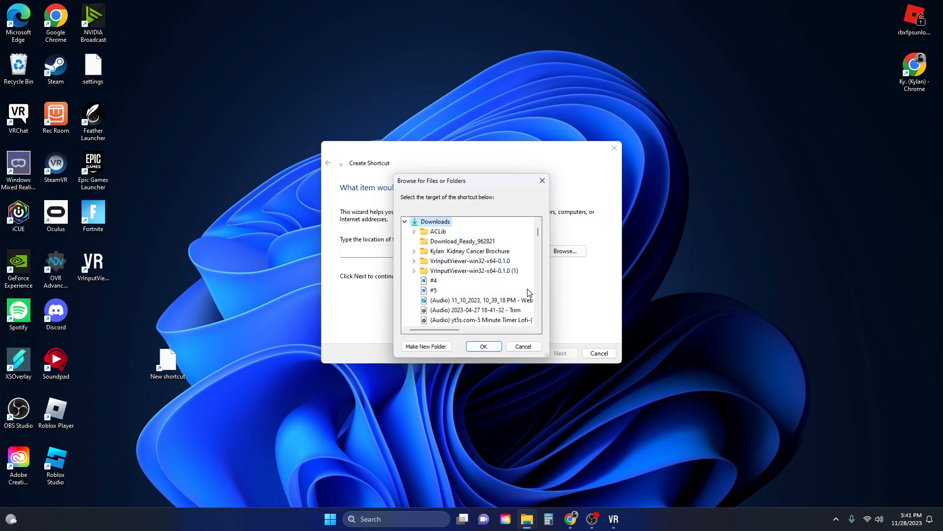
{"action": "left_click", "coordinate": [414, 270]}
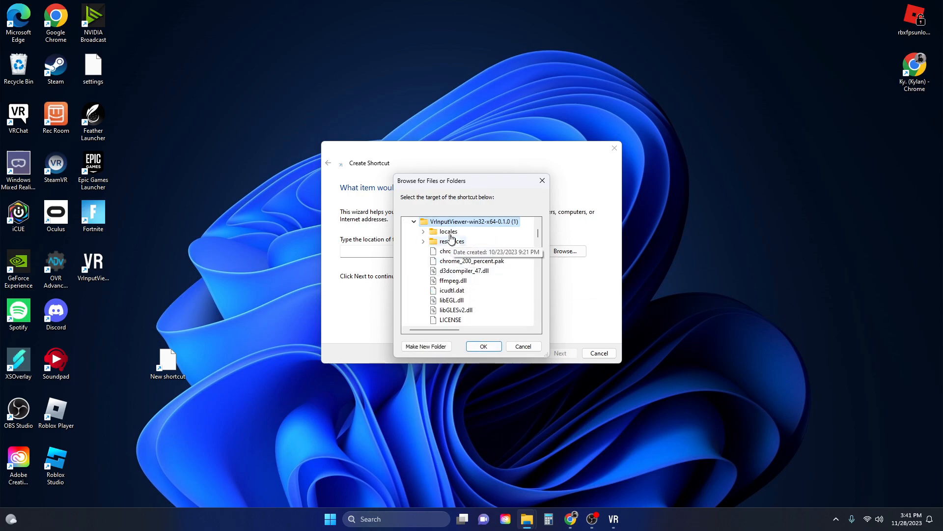
{"action": "scroll", "scroll_direction": "down", "scroll_amount": 3}
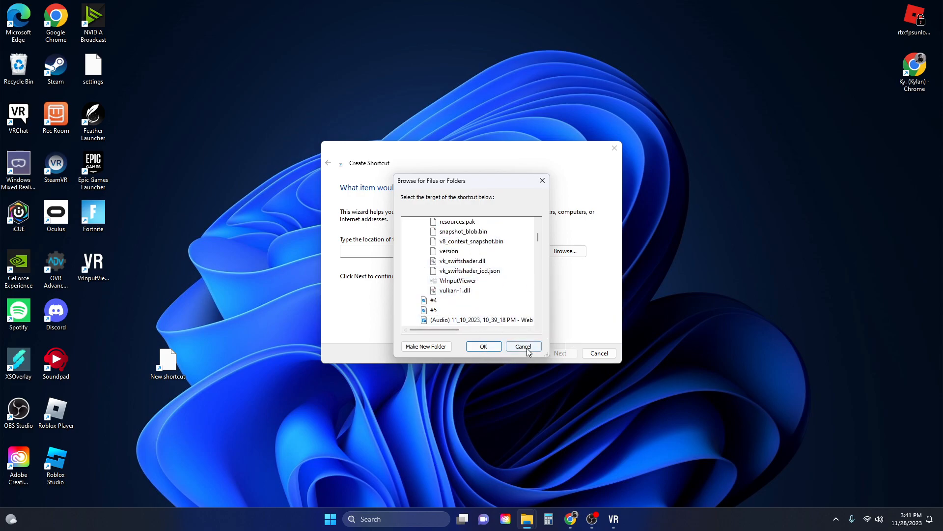
{"action": "left_click", "coordinate": [522, 352]}
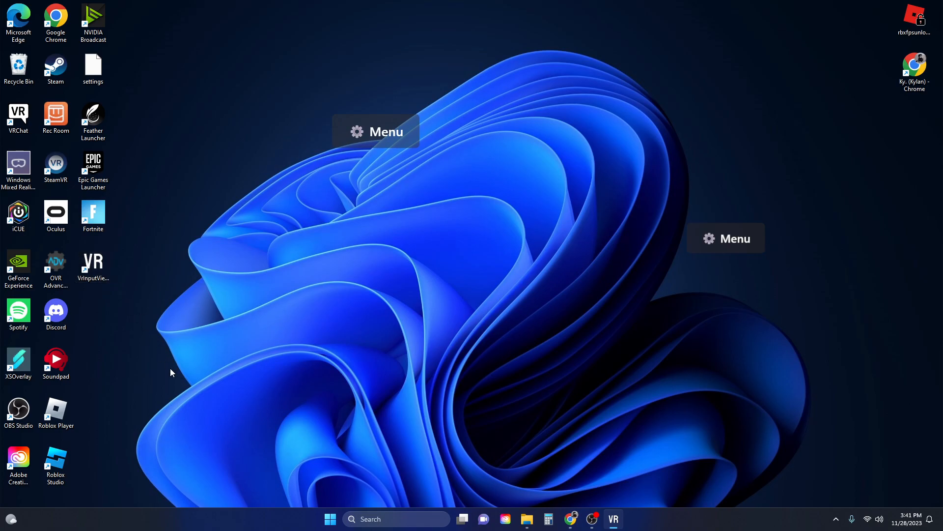
{"action": "mouse_move", "coordinate": [587, 516]}
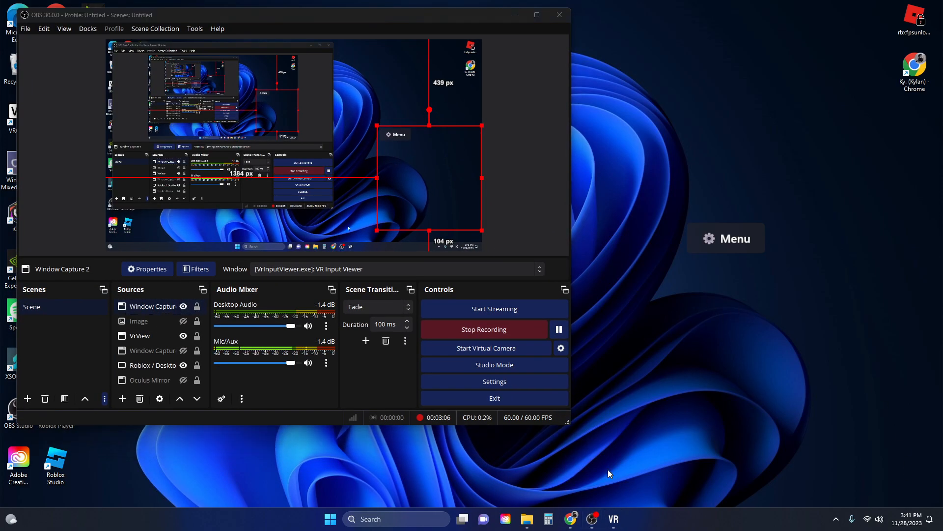
{"action": "left_click", "coordinate": [569, 518]}
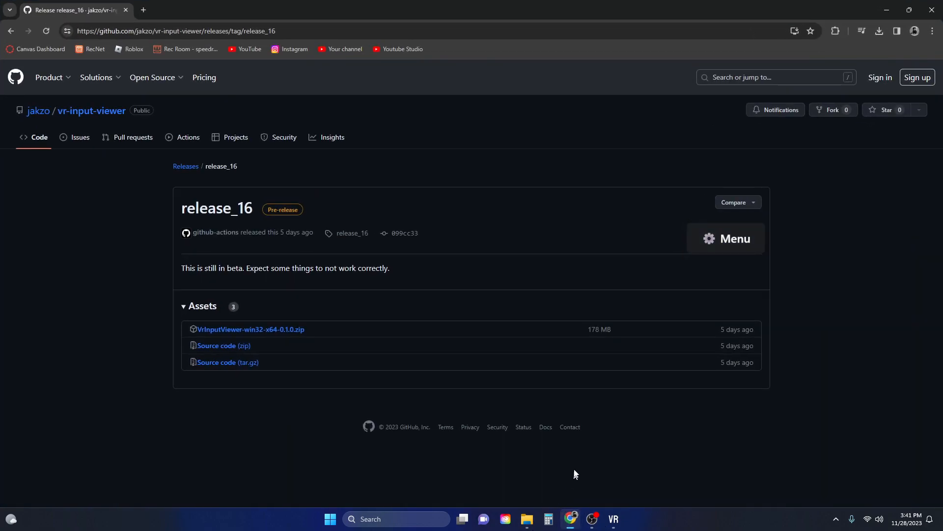
{"action": "left_click", "coordinate": [592, 523]}
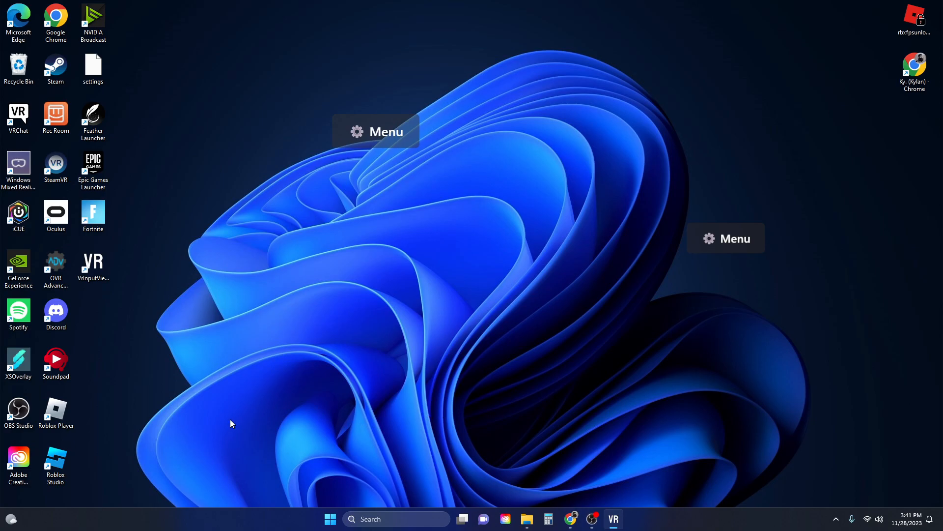
{"action": "mouse_move", "coordinate": [593, 519]}
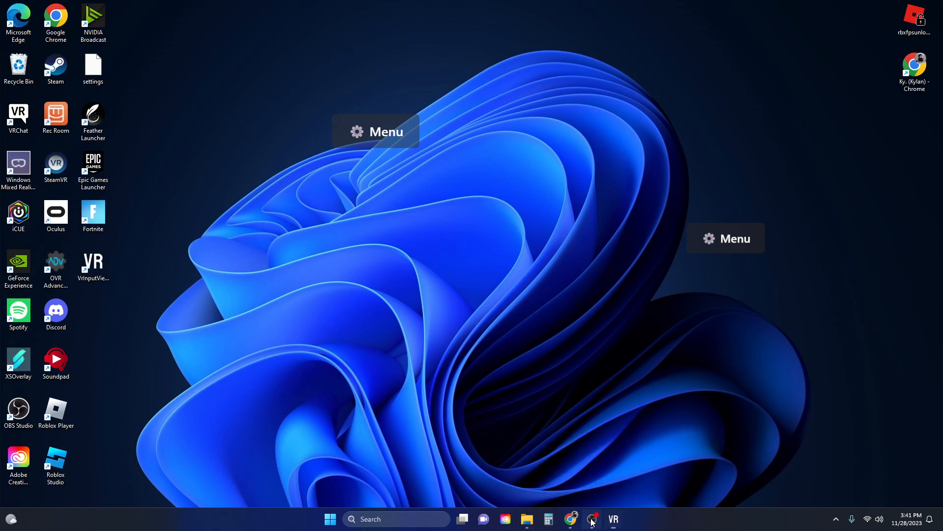